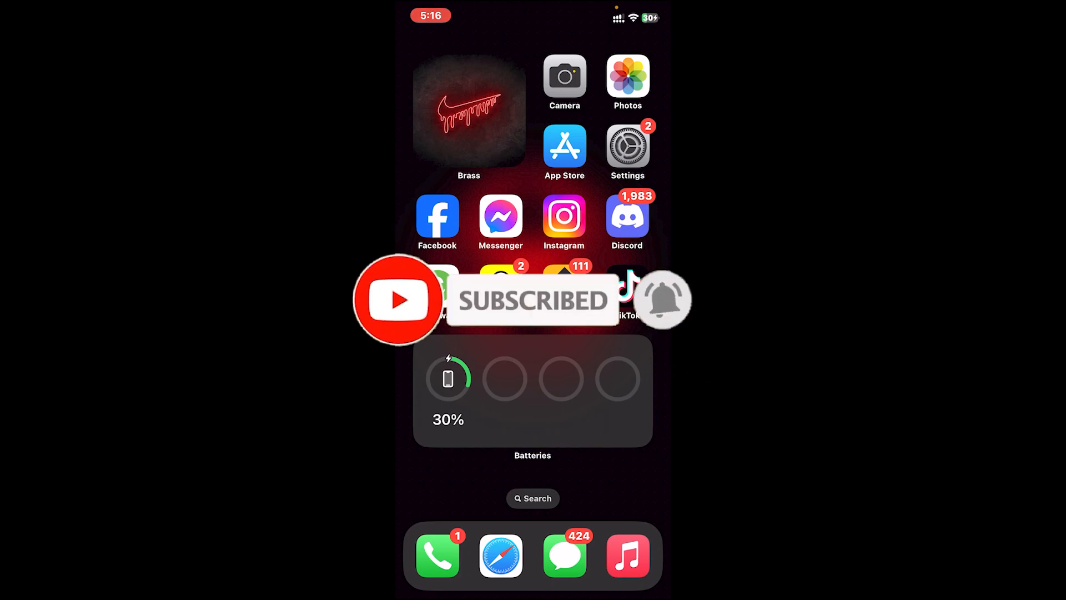
Step: Launch Safari from the dock to its start page
{"action": "left_click", "coordinate": [502, 555]}
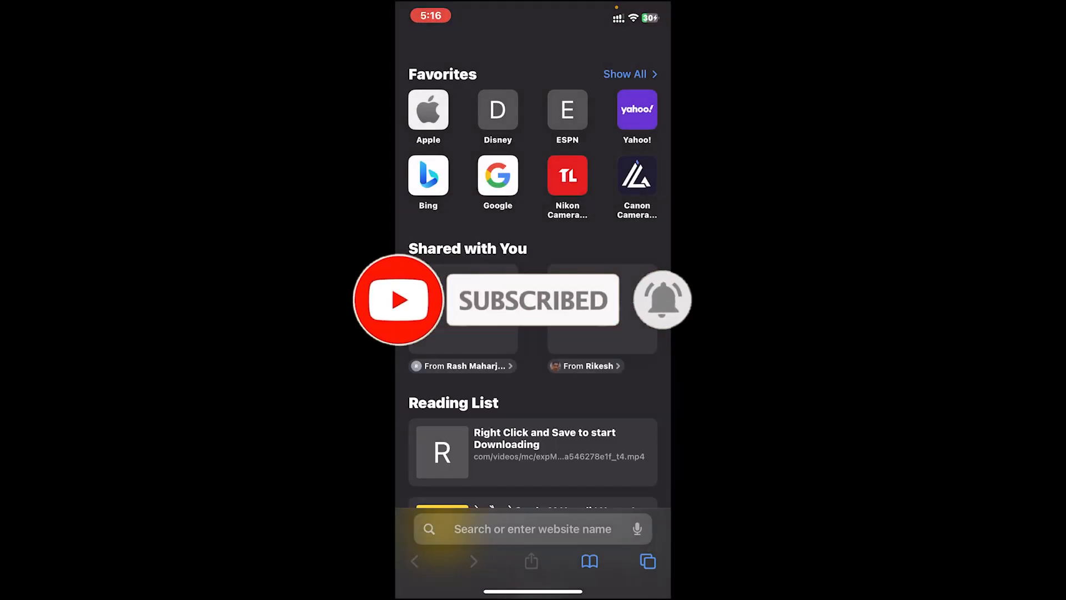
Step: Navigate to onlyfans.com via the 'ony' address-bar suggestion to reach the home feed
{"action": "type", "text": "ony"}
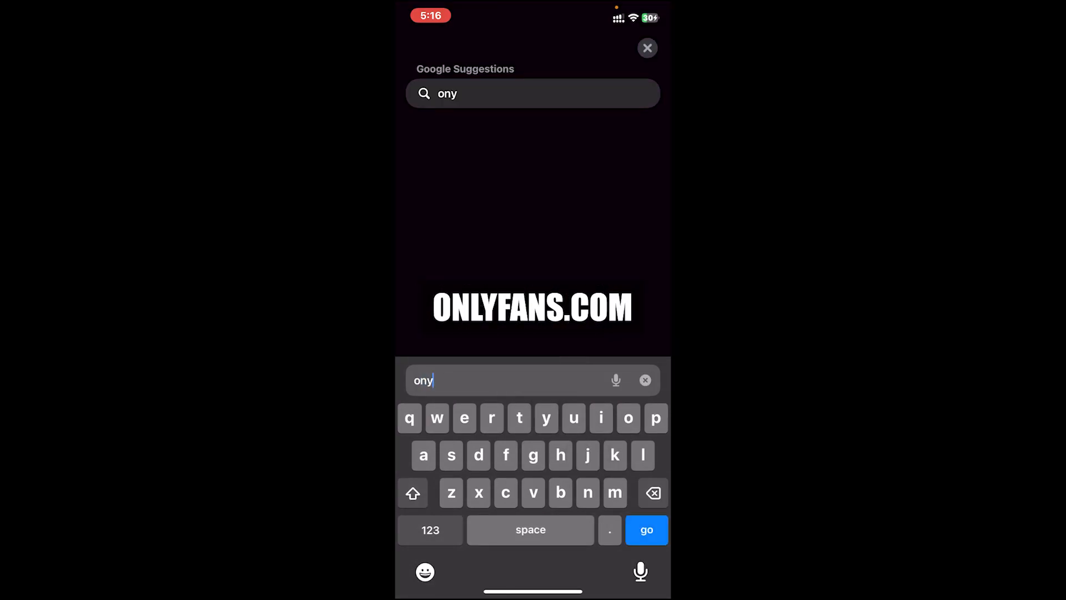
{"action": "left_click", "coordinate": [647, 530]}
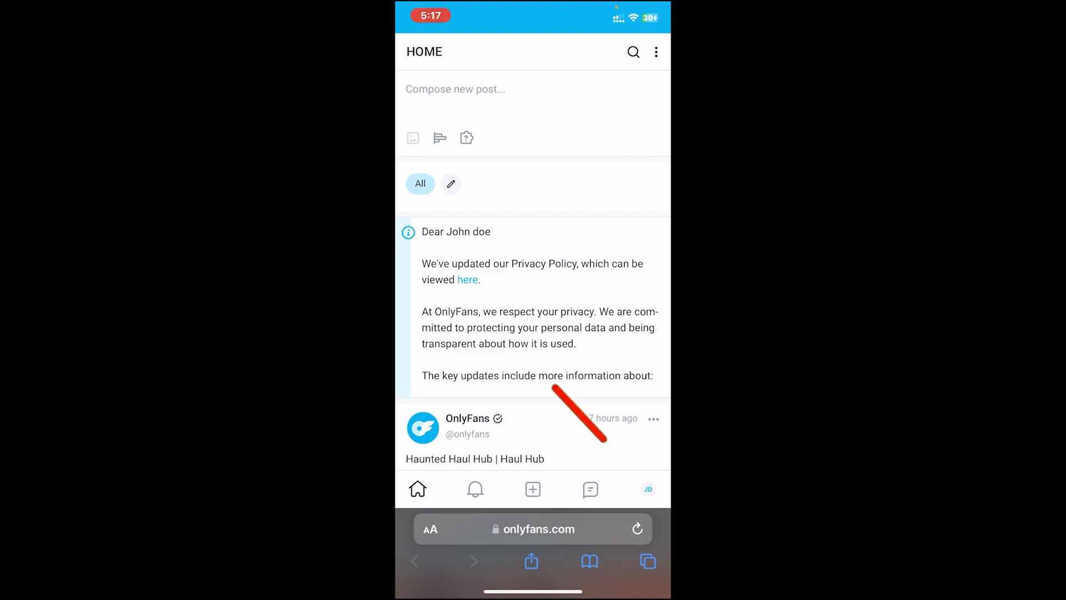
Step: Go to the Payment Cards page via 'Your cards' in the account menu
{"action": "left_click", "coordinate": [648, 489]}
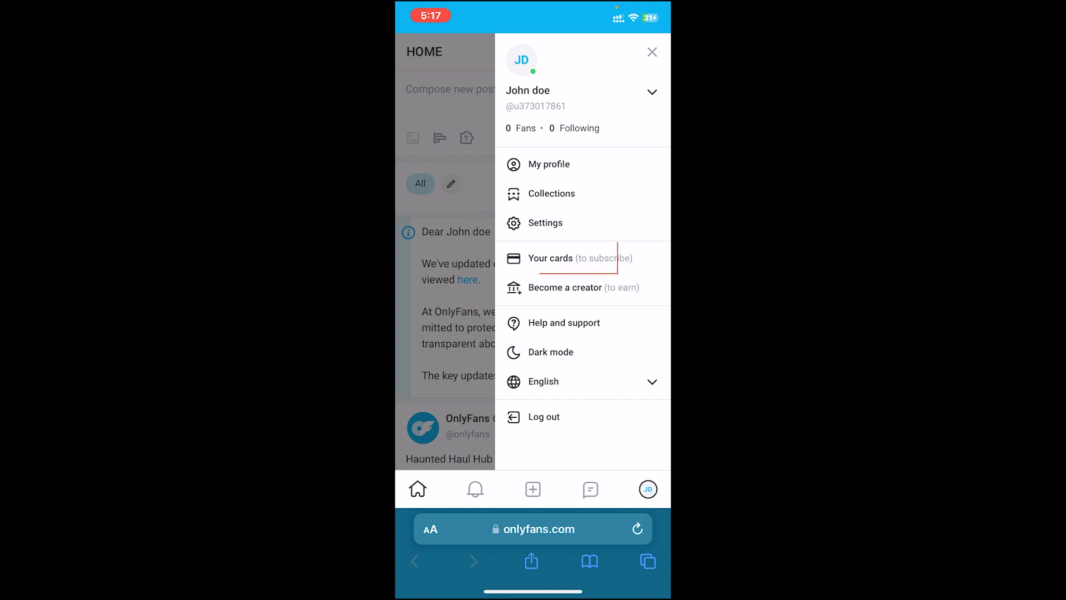
{"action": "left_click", "coordinate": [551, 257]}
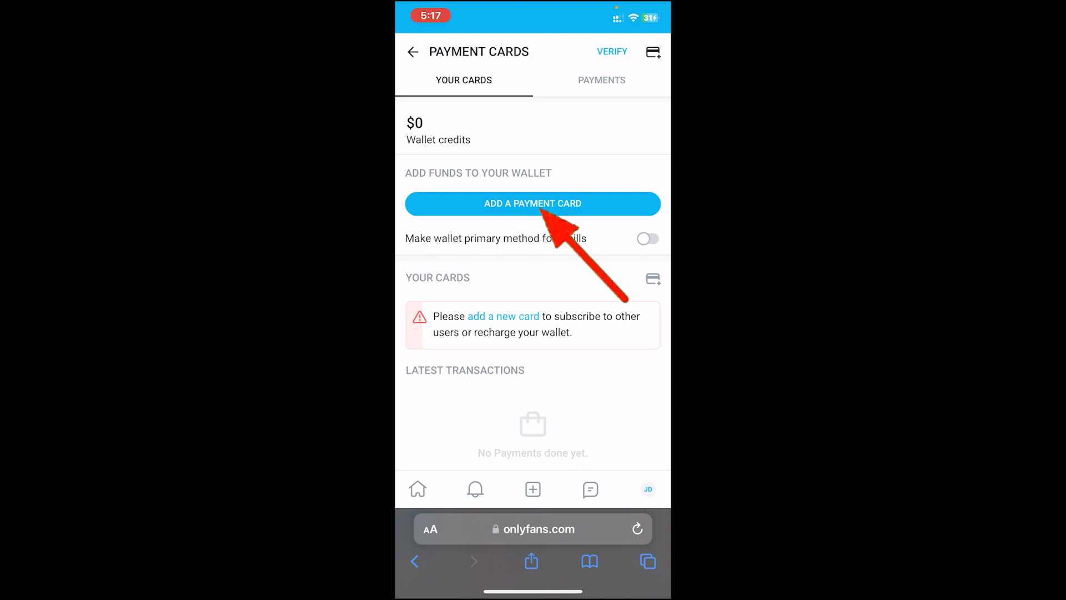
Step: Begin adding a card with billing address United States, Alaska, street Abc, city Anc, ZIP 12345
{"action": "left_click", "coordinate": [533, 204]}
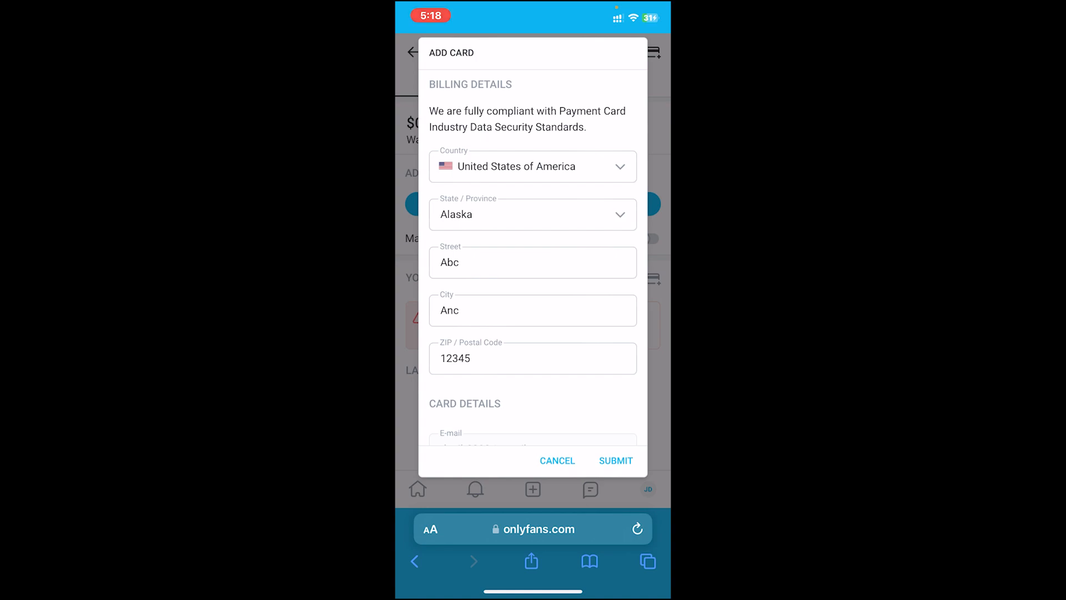
{"action": "scroll", "scroll_direction": "down", "scroll_amount": 3}
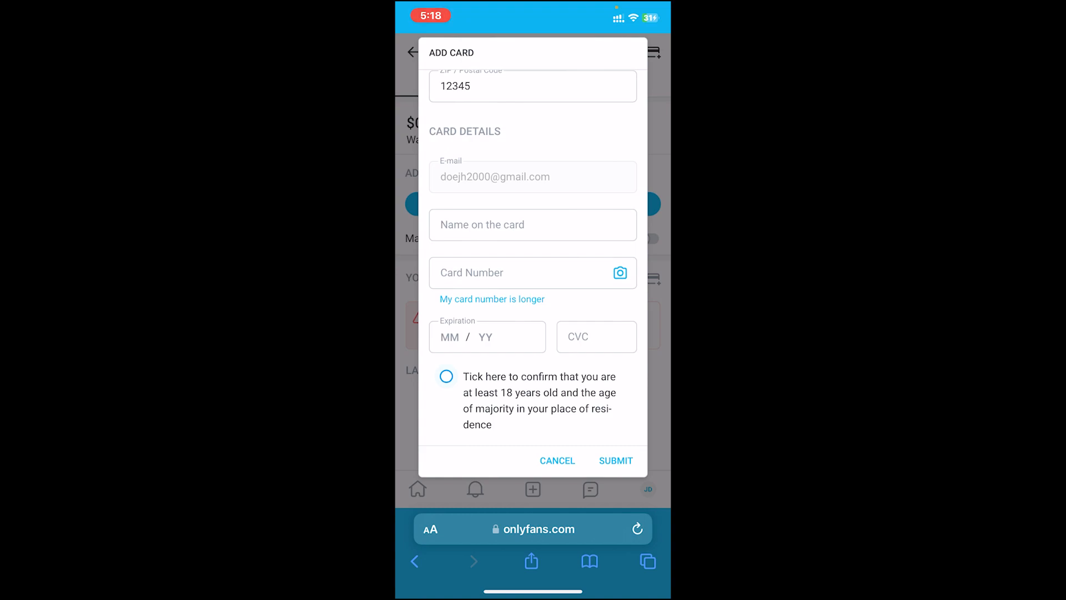
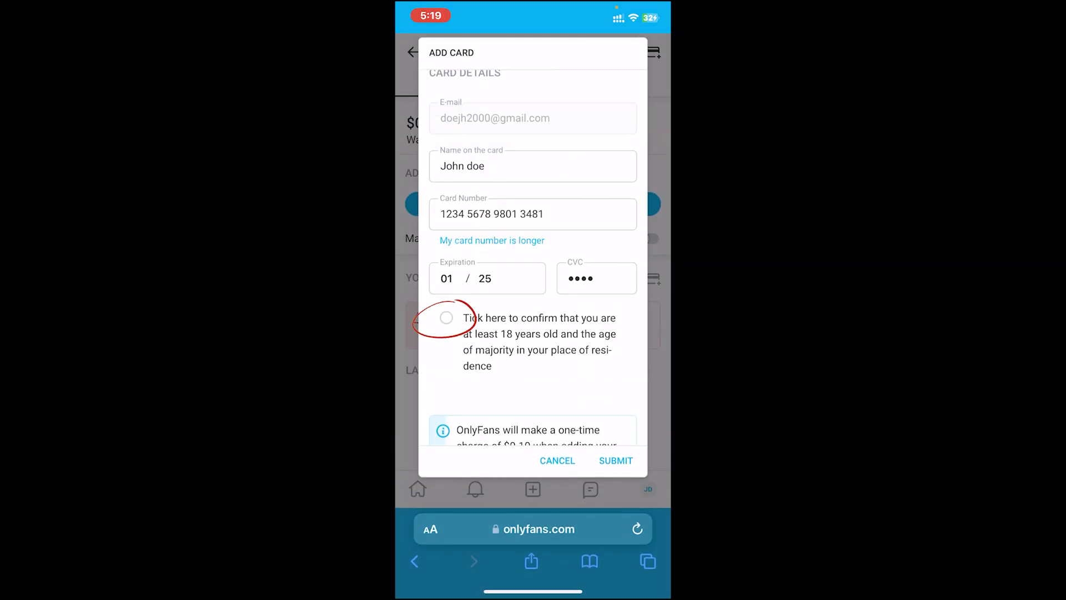
{"action": "left_click", "coordinate": [446, 317]}
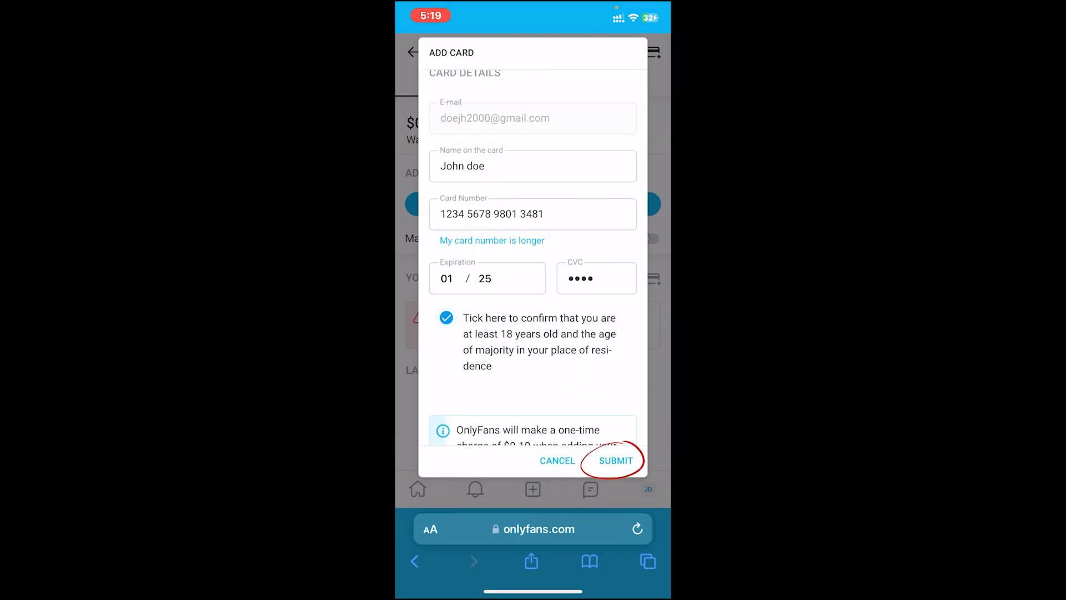
{"action": "left_click", "coordinate": [615, 460]}
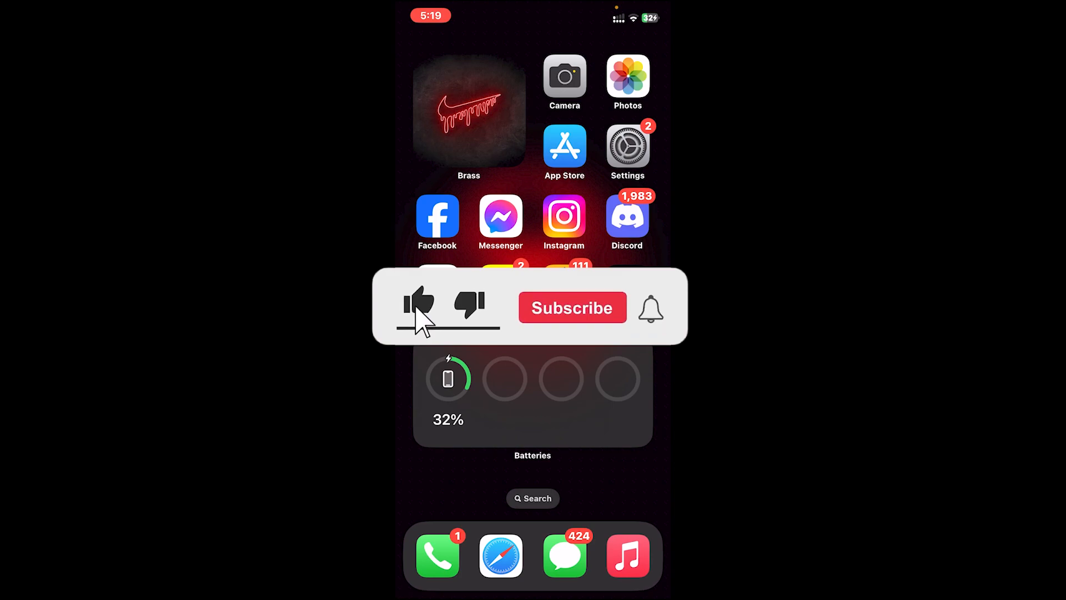
{"action": "left_click", "coordinate": [573, 308]}
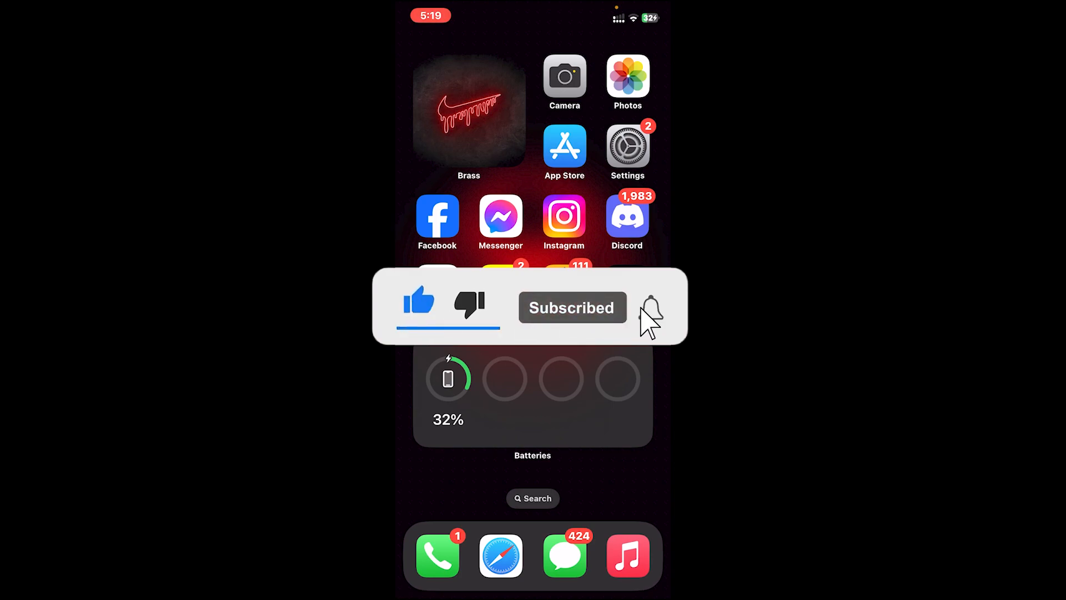
{"action": "left_click", "coordinate": [650, 308]}
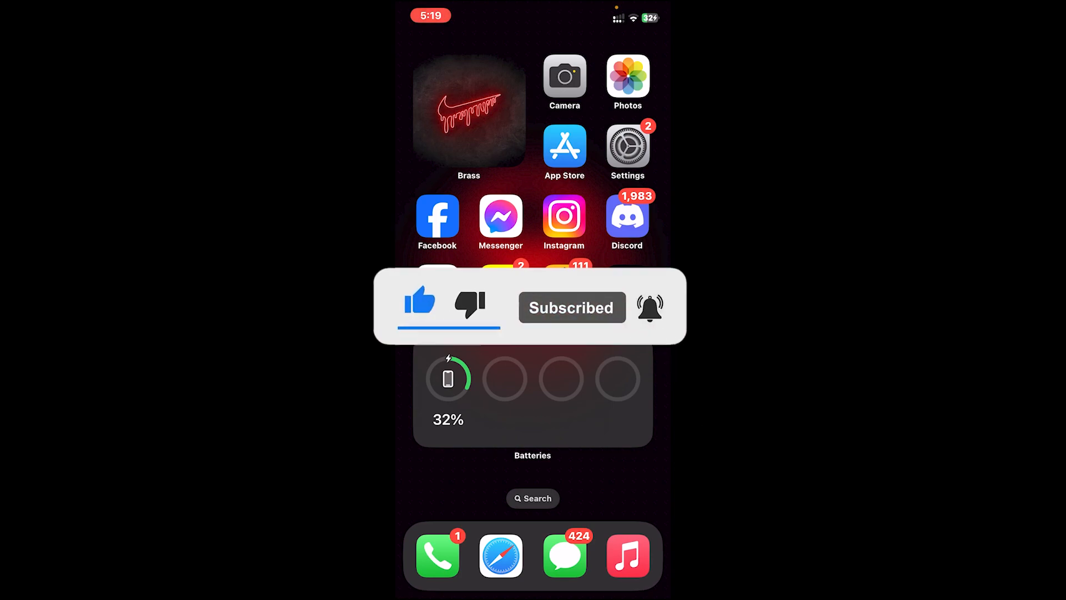